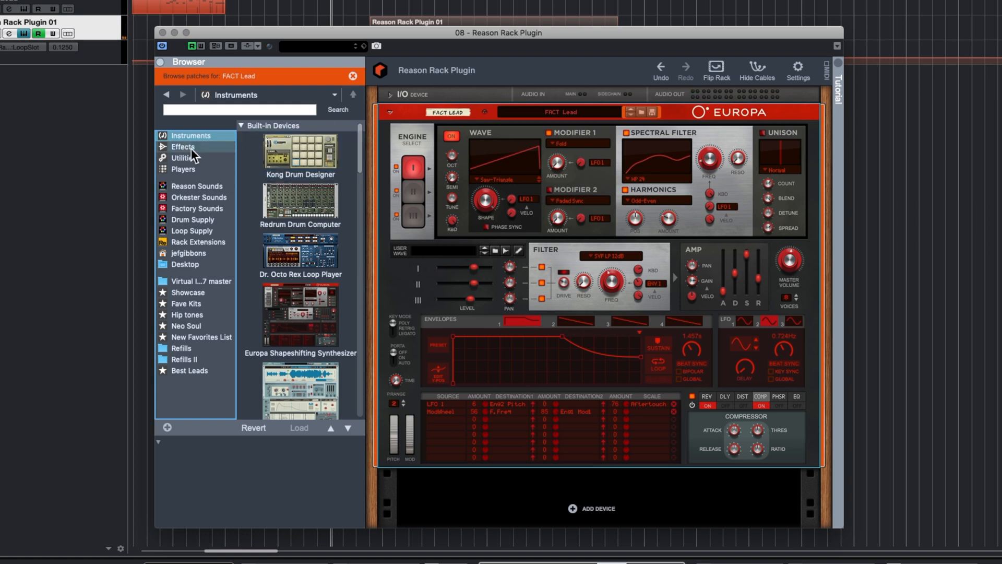
Add a Scream 4 Distortion from Effects below the Europa, then flip the rack to its rear
click(183, 146)
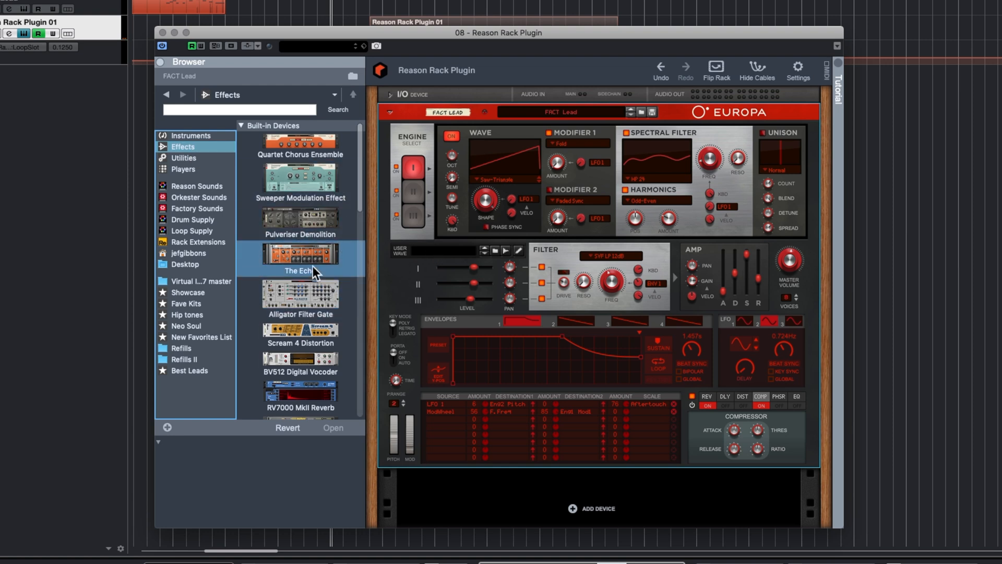
double_click(301, 328)
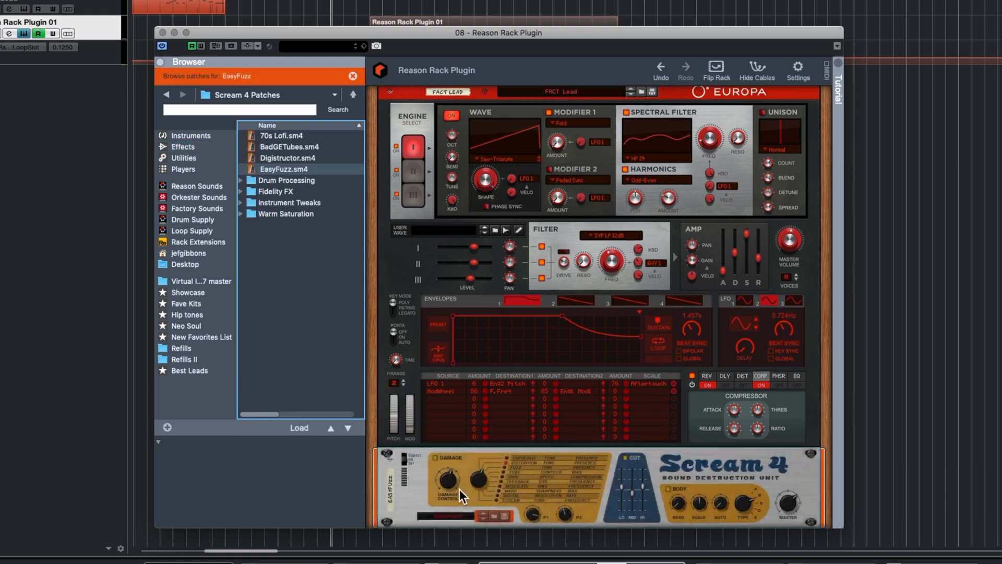
scroll(down, 3)
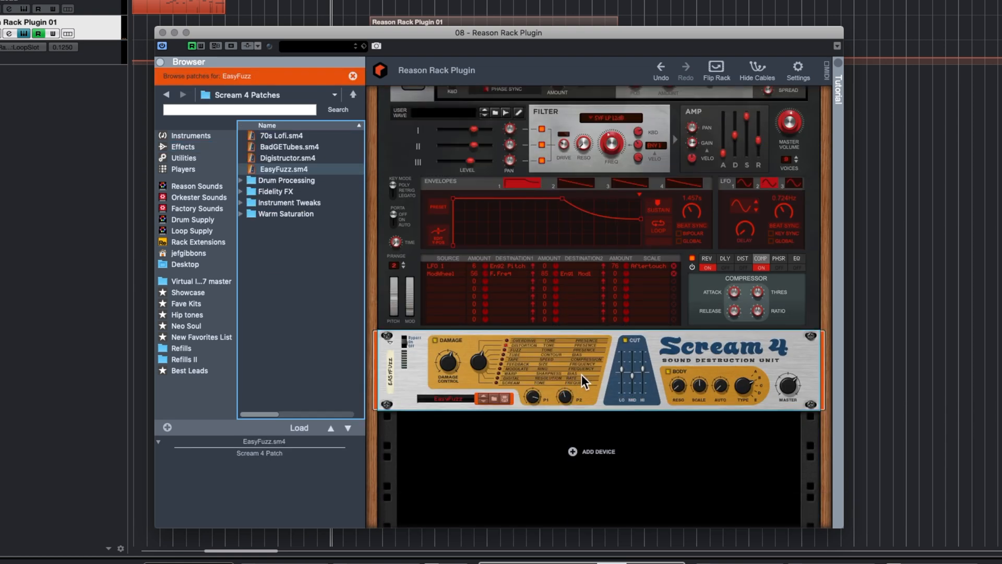
click(715, 67)
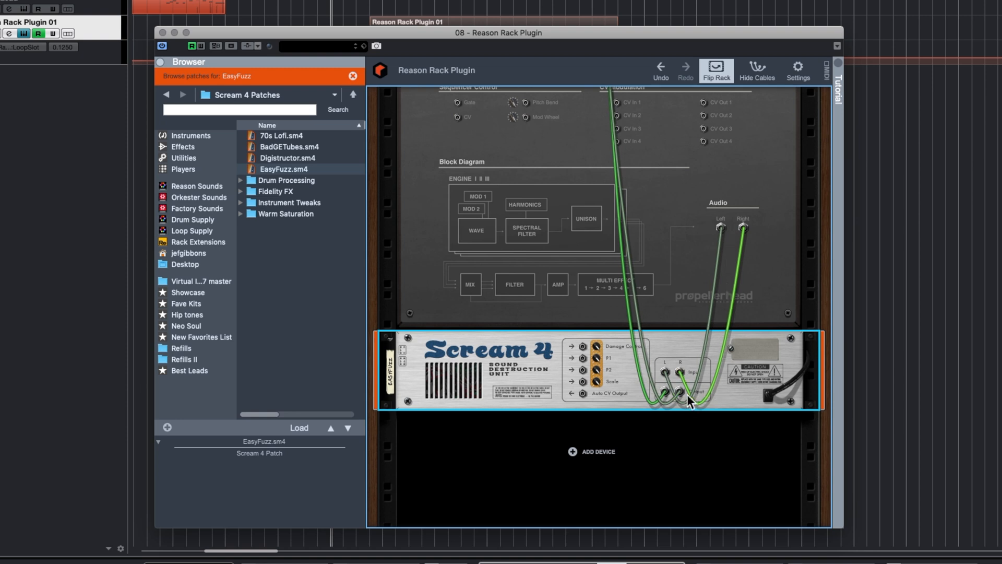
mouse_move(612, 86)
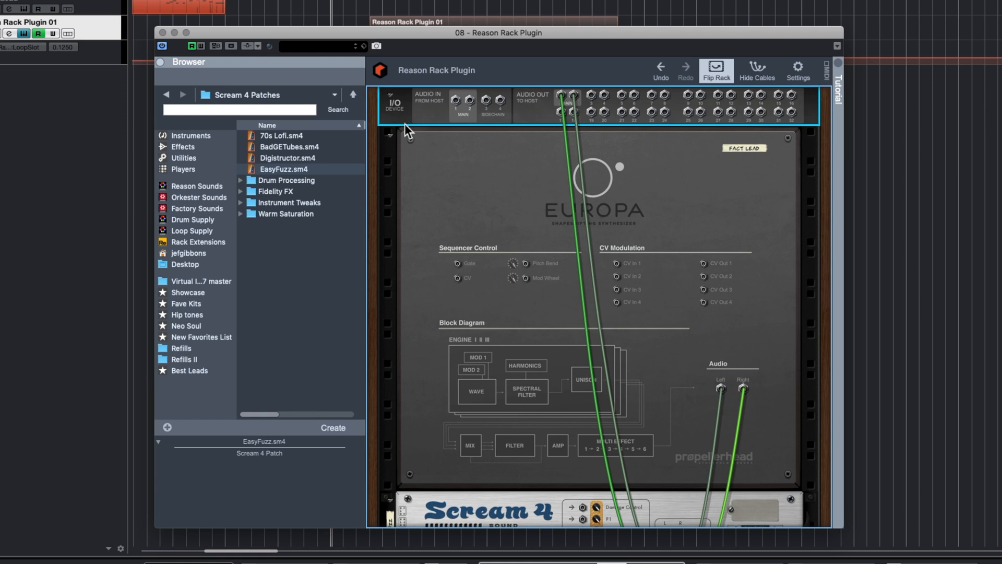
Flip the rack back to the front panels after checking the Europa-to-Scream 4 cabling
click(715, 66)
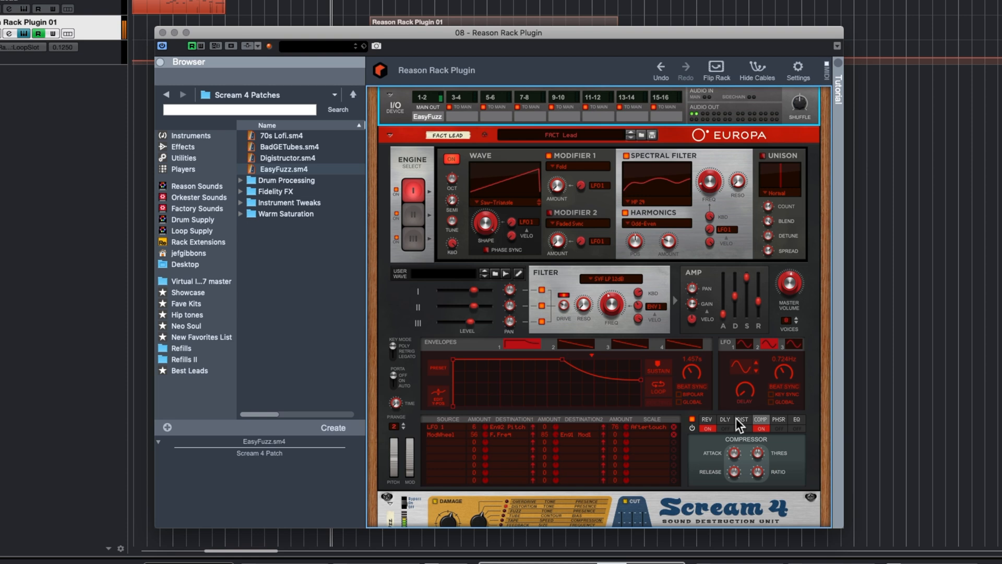
scroll(down, 3)
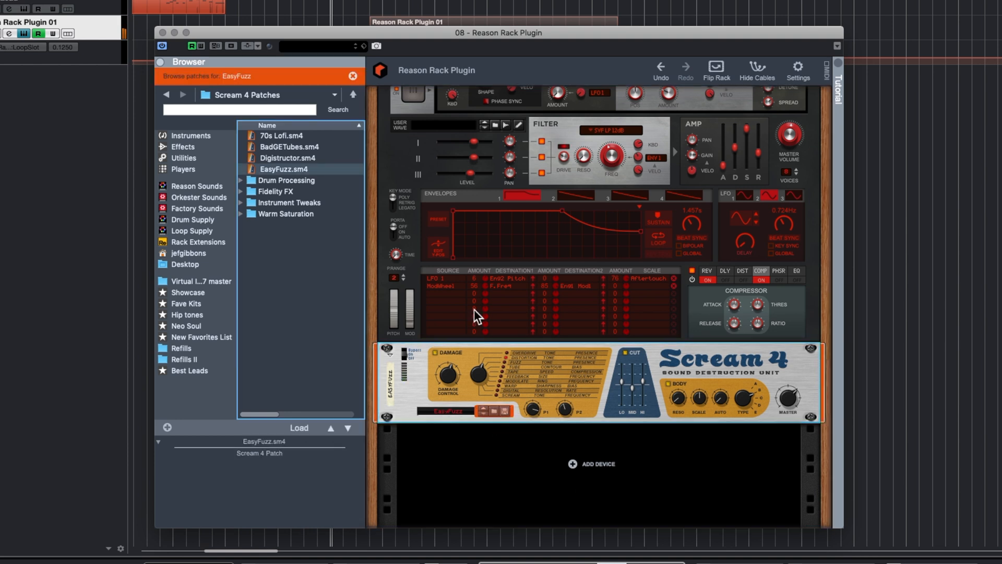
Open the Warm Saturation folder and load BTR-1.sm4 onto the Scream 4
click(285, 213)
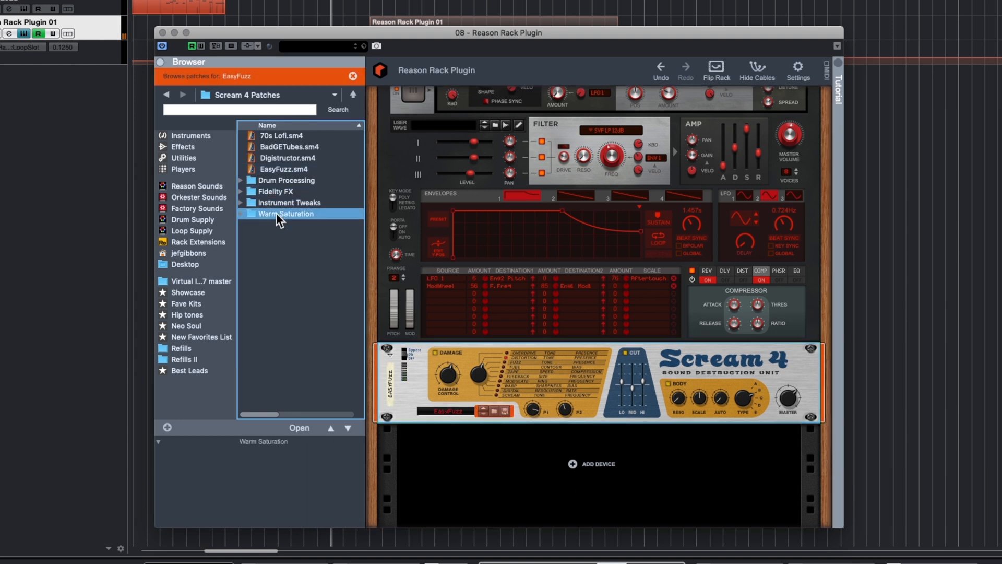
double_click(285, 213)
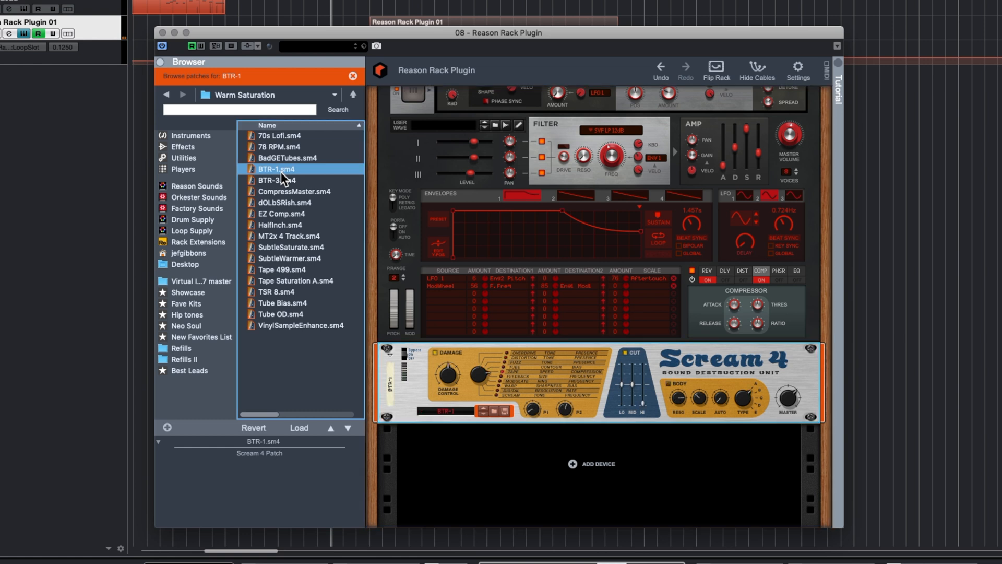
click(281, 214)
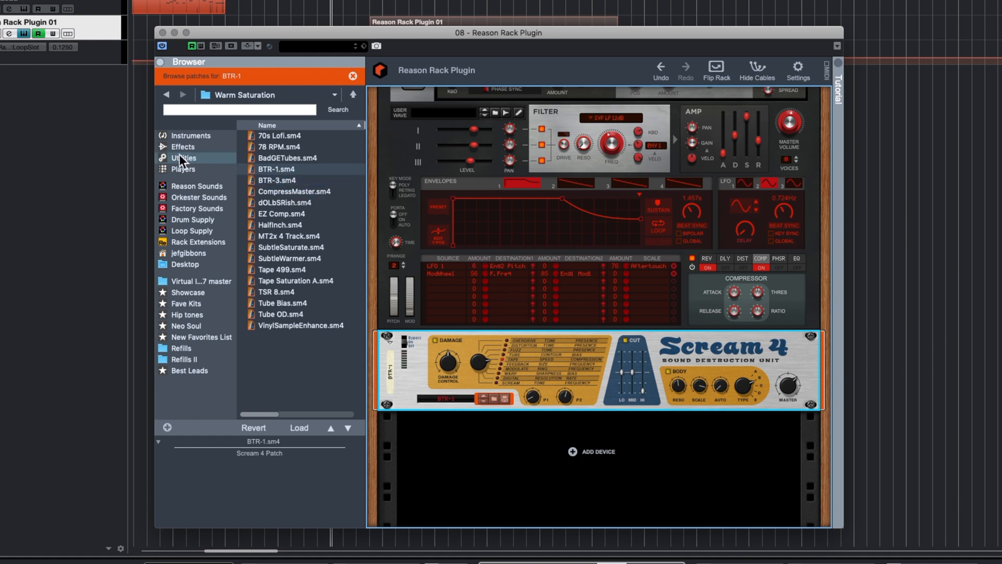
mouse_move(427, 347)
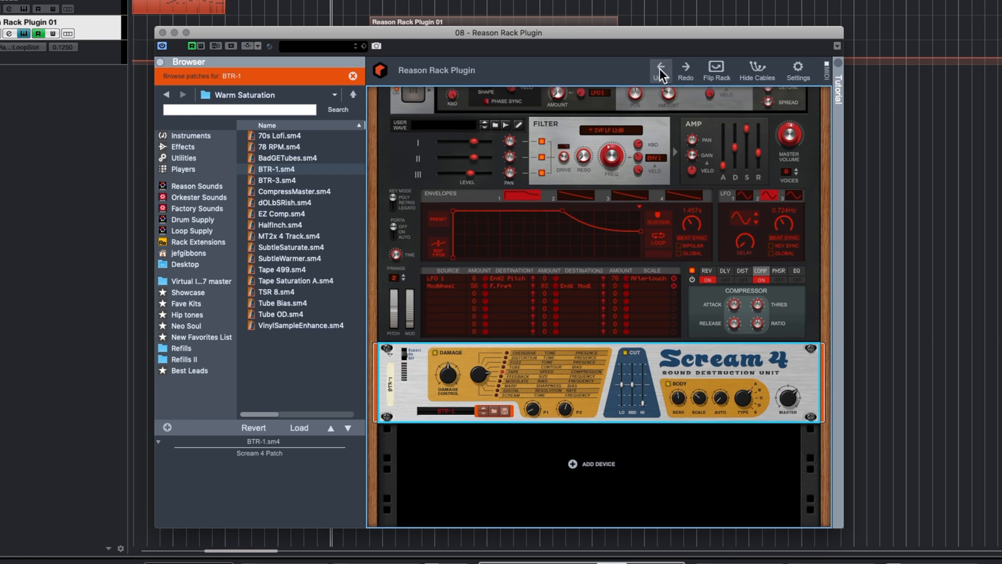
Undo the Scream 4 and add a Spider Audio Merger & Splitter from Utilities
click(661, 66)
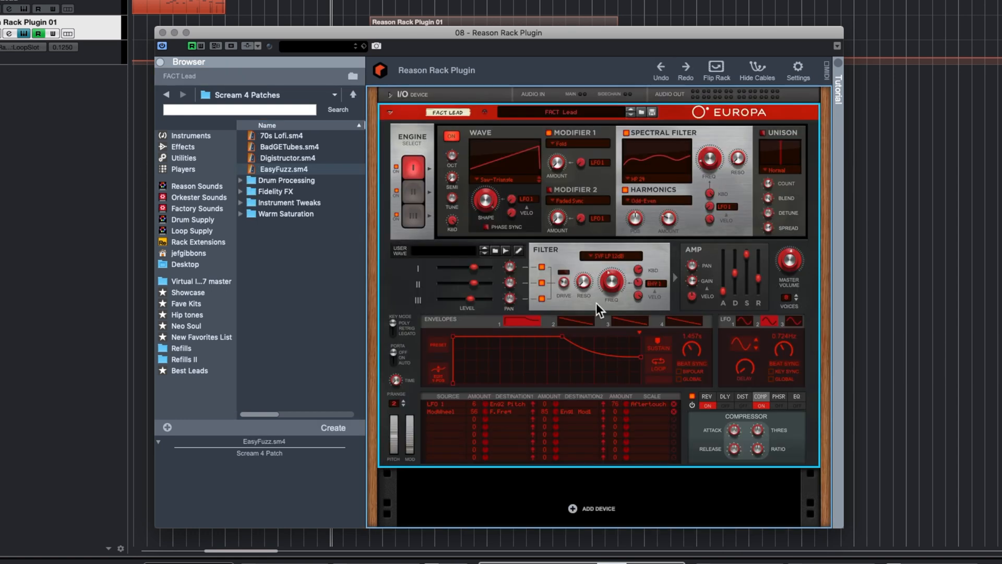
scroll(down, 3)
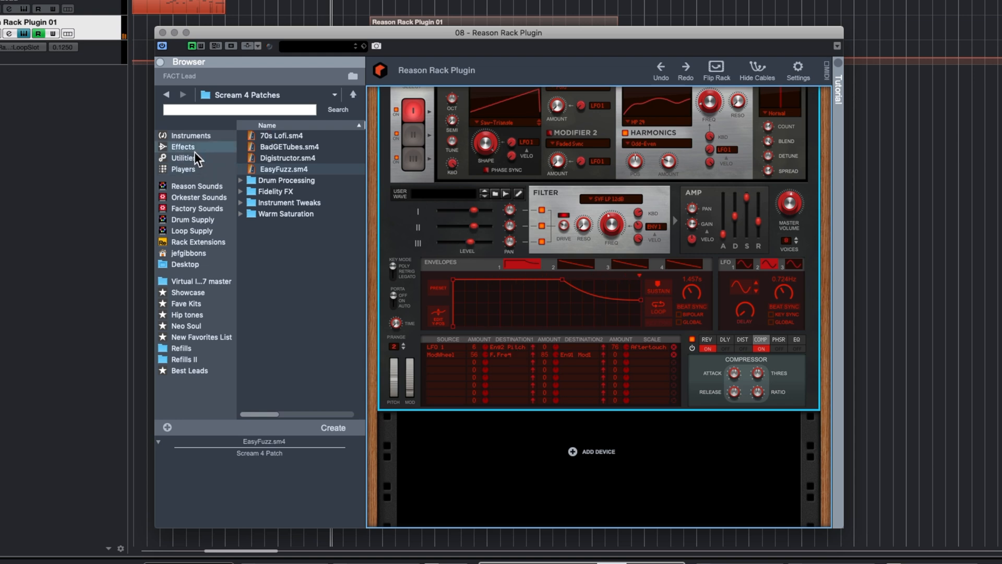
click(185, 158)
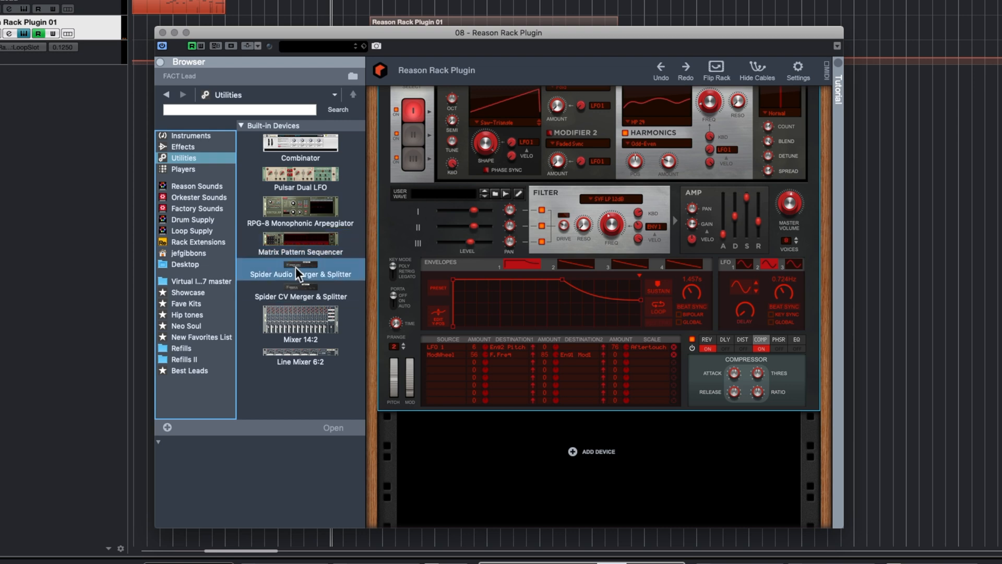
mouse_move(301, 272)
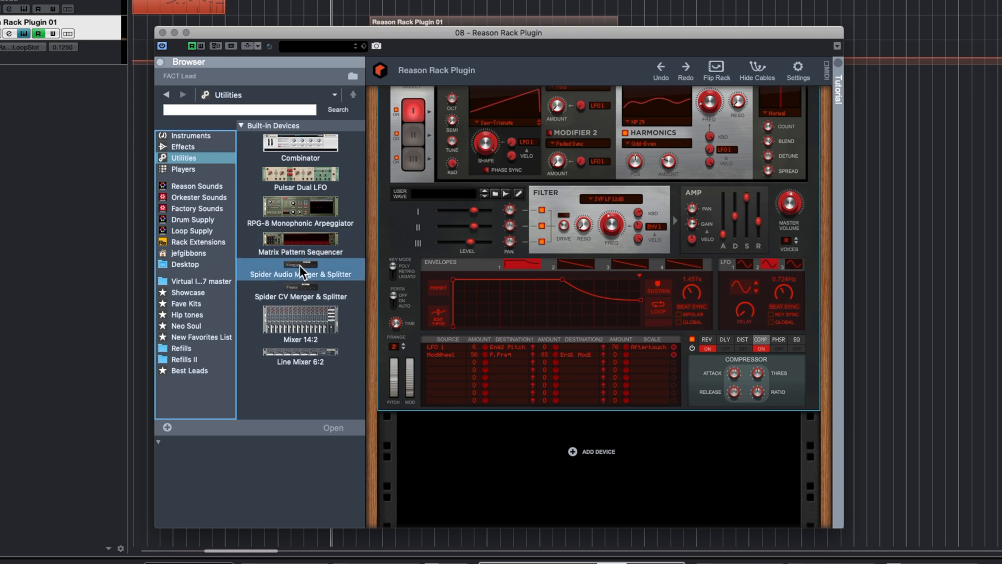
double_click(300, 274)
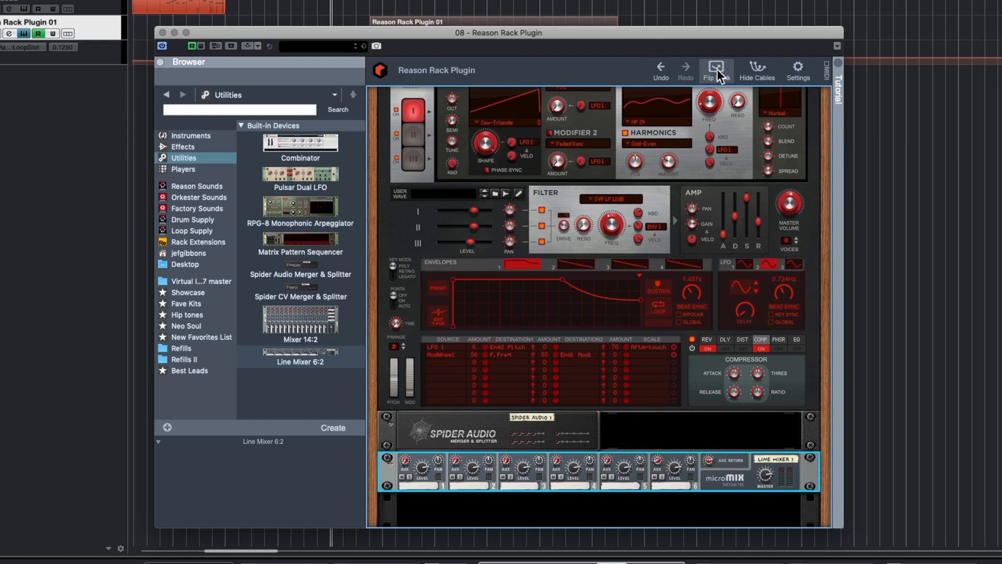
Flip the rack to the rear to show the cabling
click(715, 65)
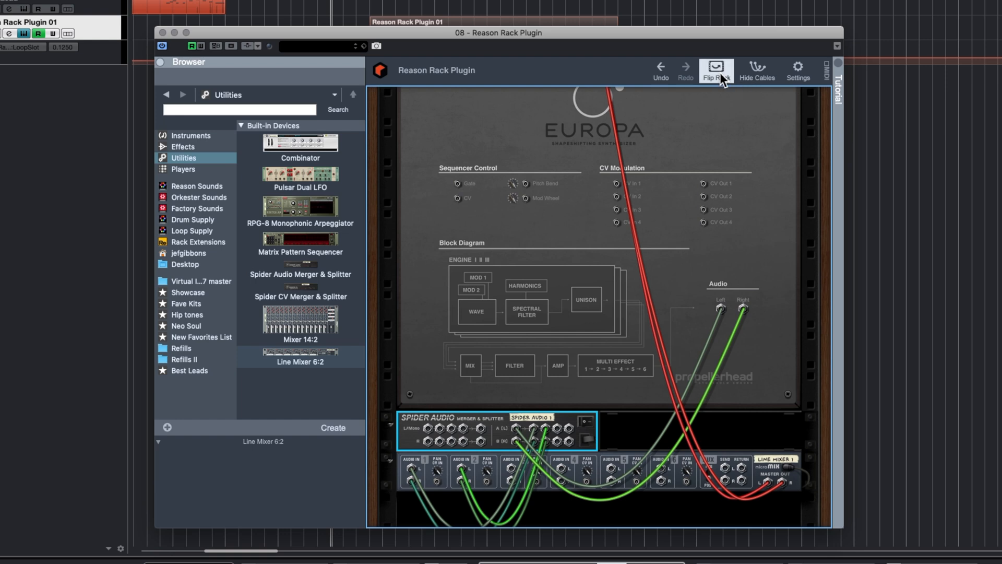
click(716, 66)
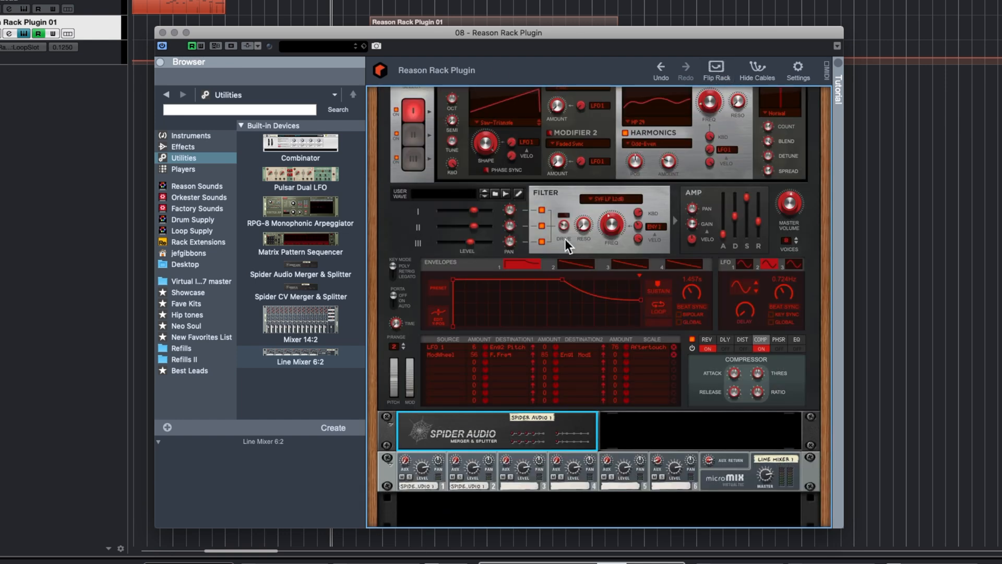
mouse_move(583, 276)
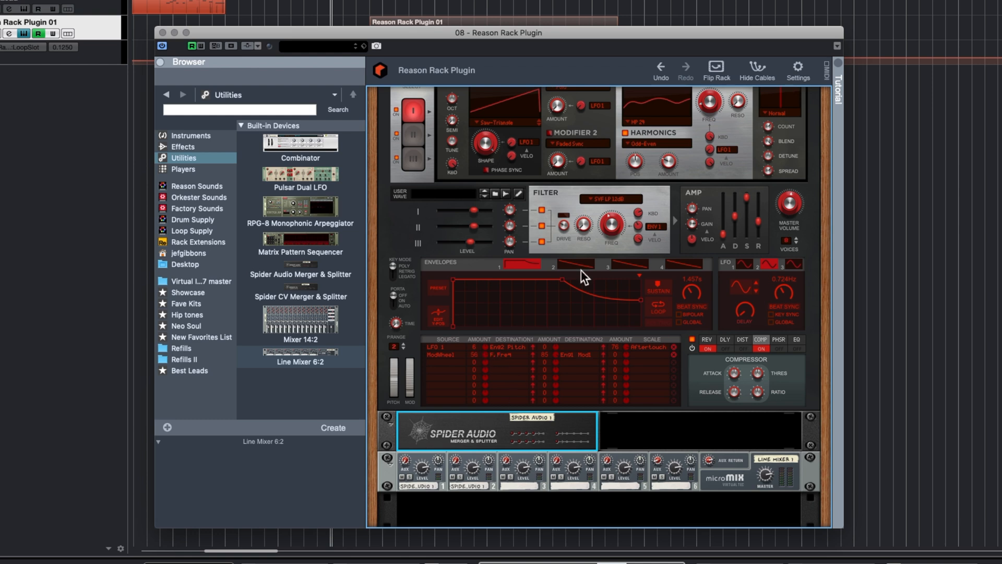
mouse_move(423, 484)
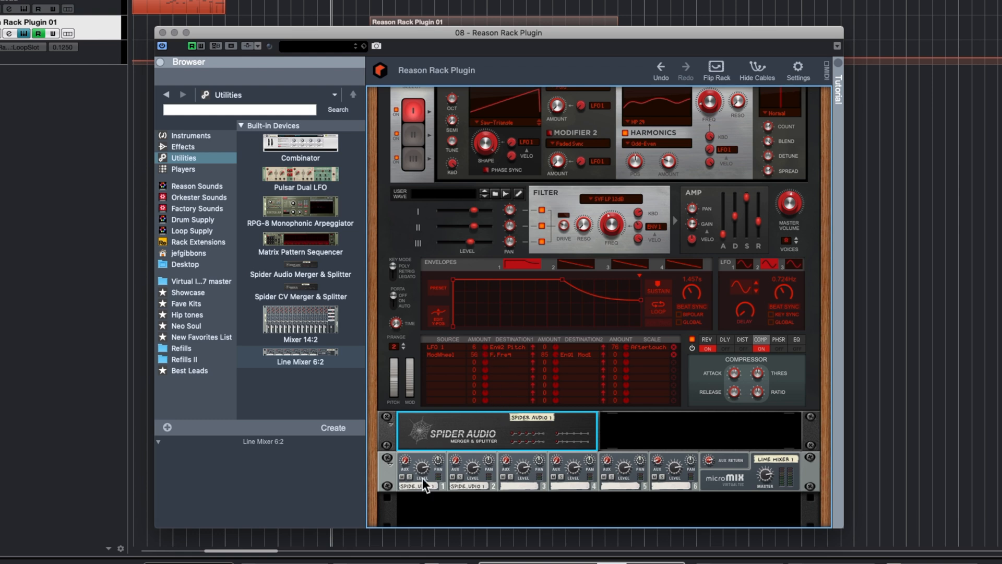
mouse_move(698, 444)
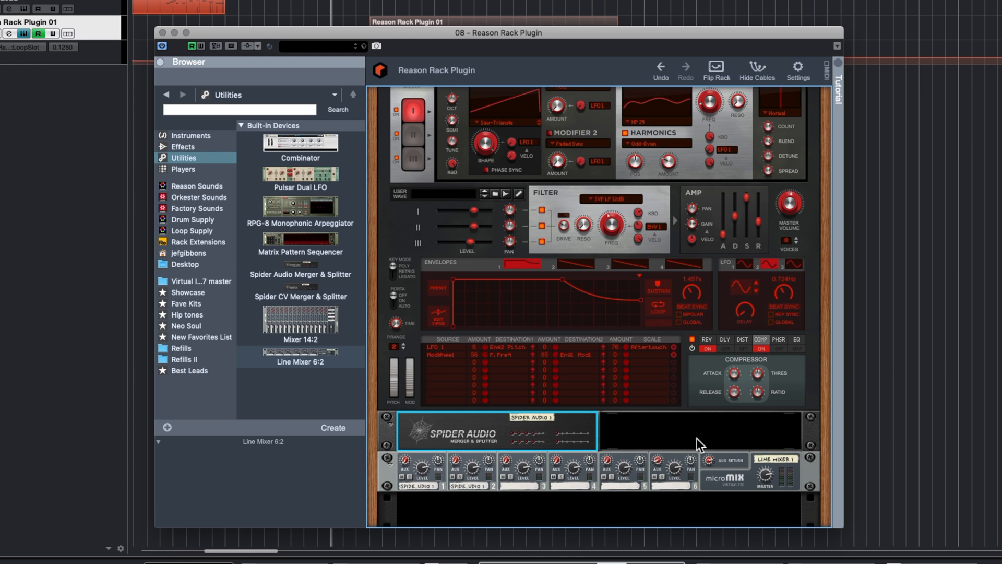
mouse_move(698, 435)
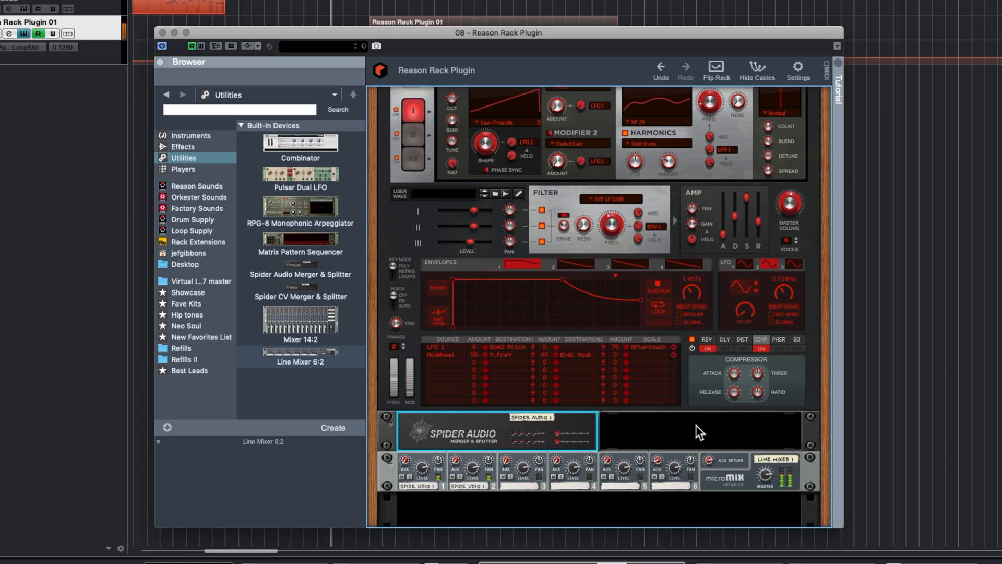
mouse_move(441, 465)
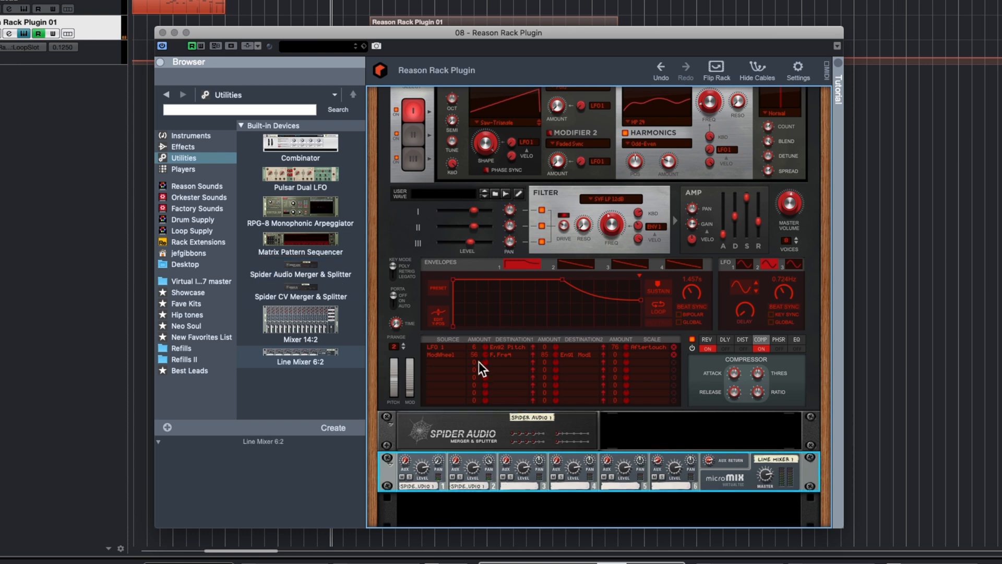
mouse_move(716, 66)
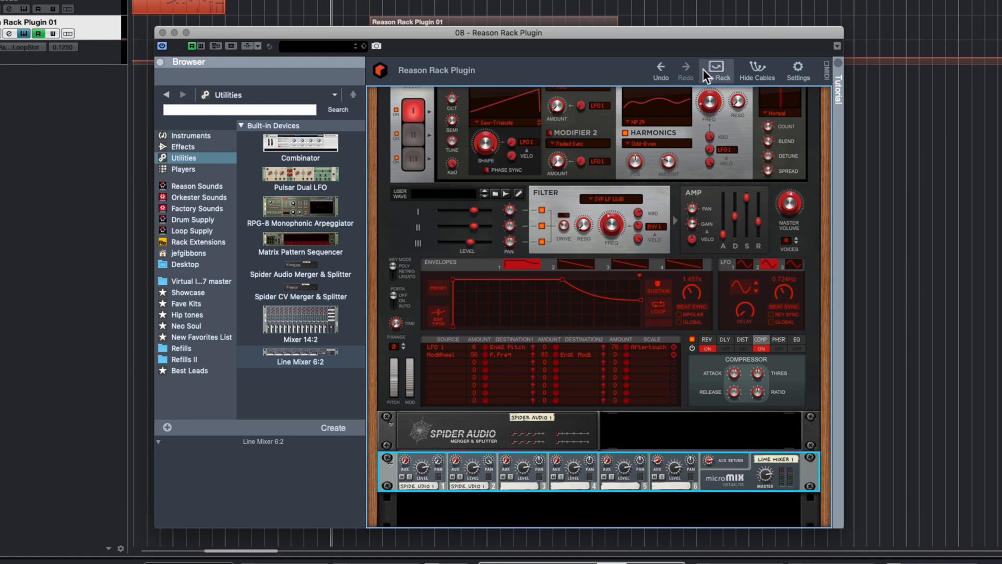
click(717, 66)
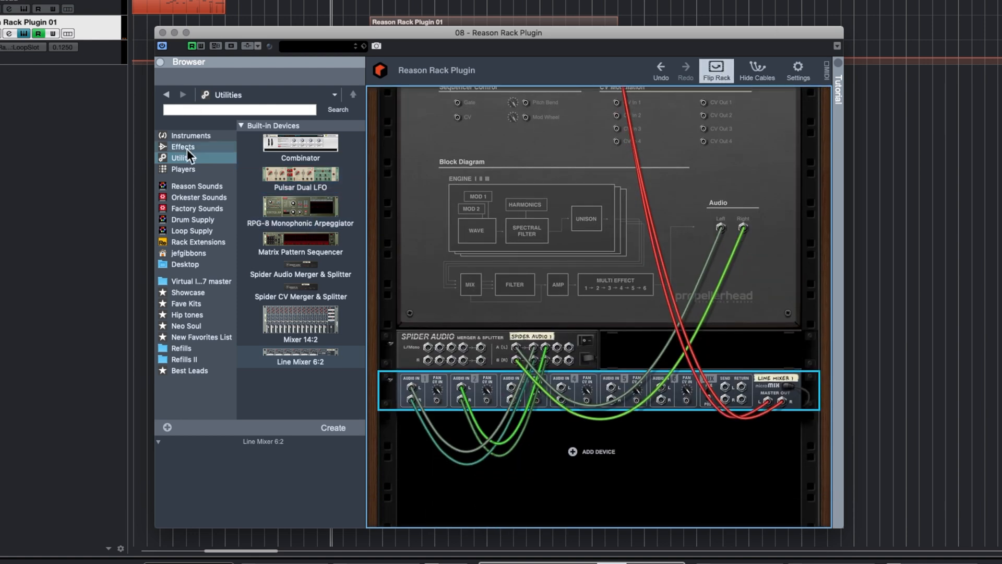
Add a Scream 4 Distortion from Effects below the Line Mixer 6:2
click(182, 146)
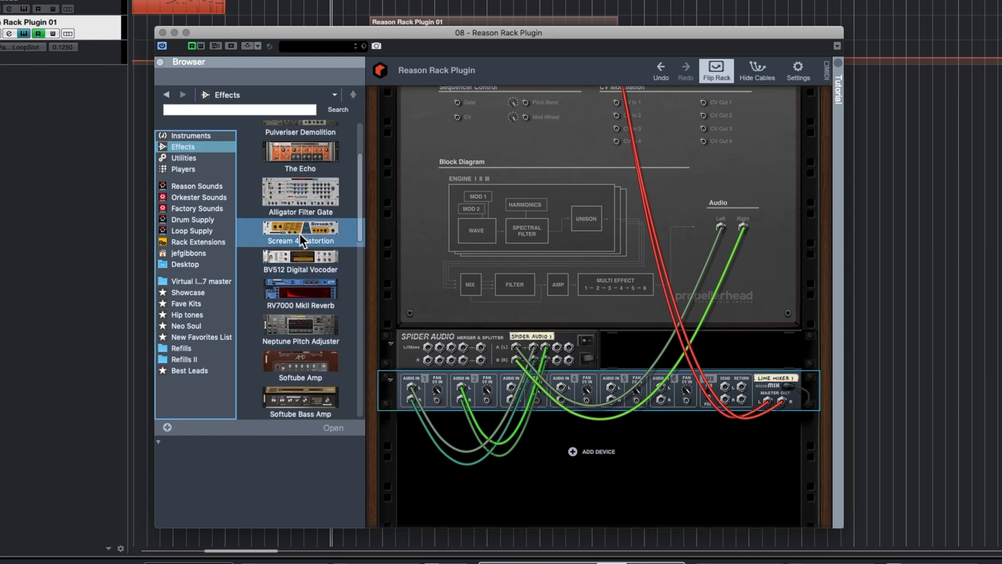
double_click(301, 230)
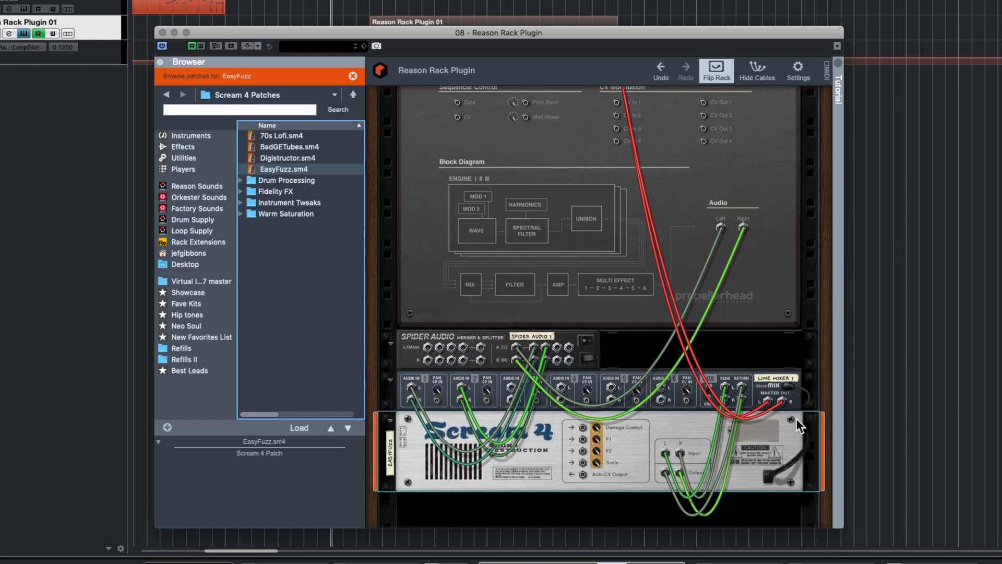
mouse_move(732, 391)
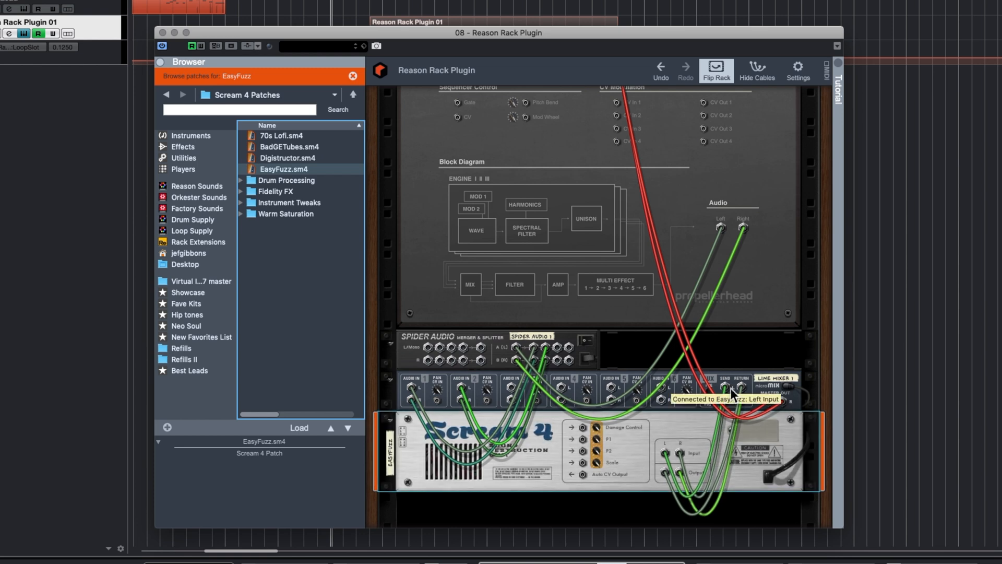
mouse_move(742, 439)
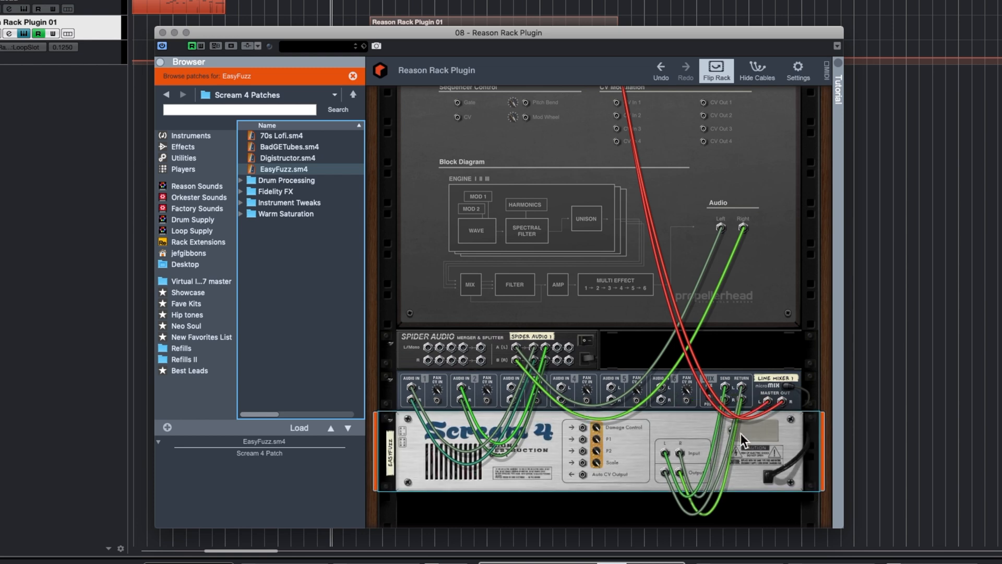